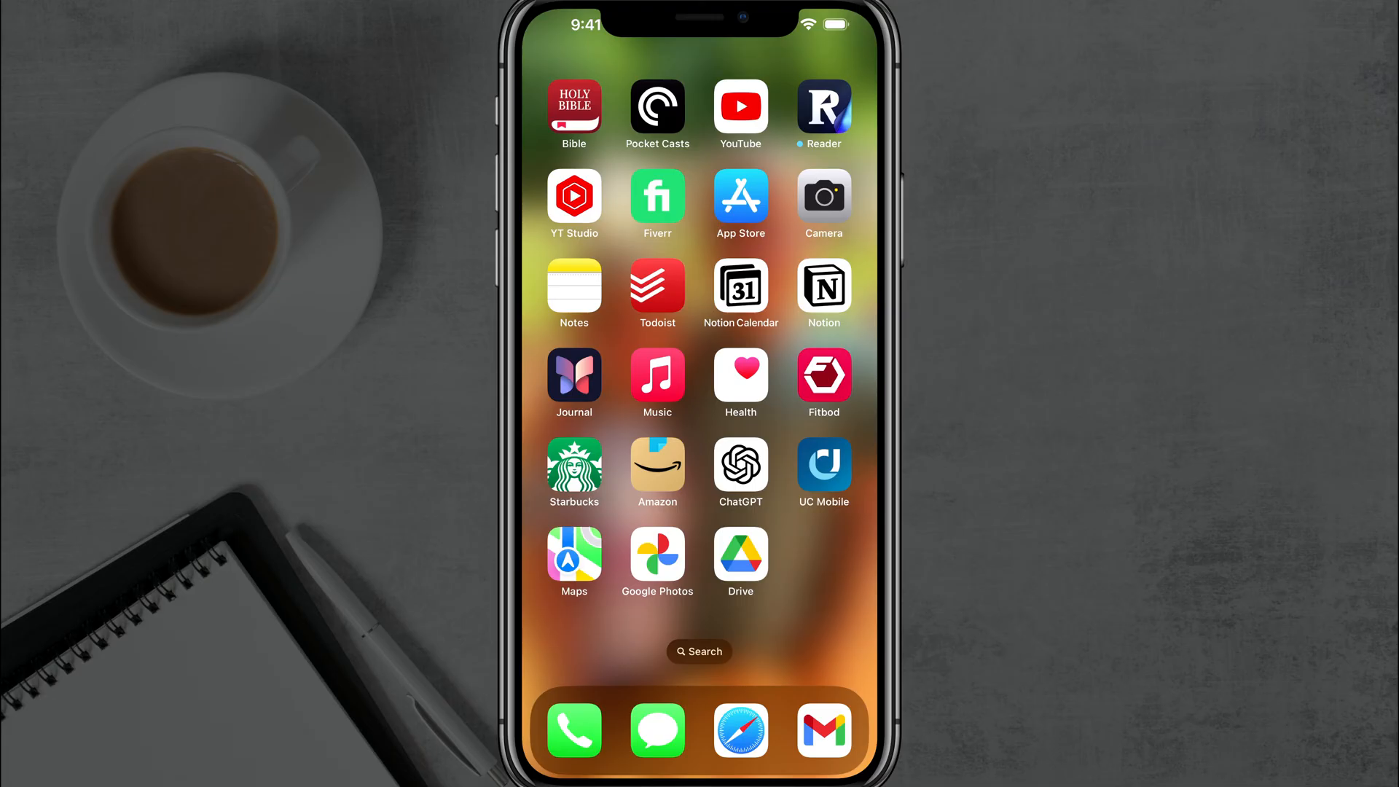
- Launch Notes from the Home Screen to show the Groceries folder
click(574, 286)
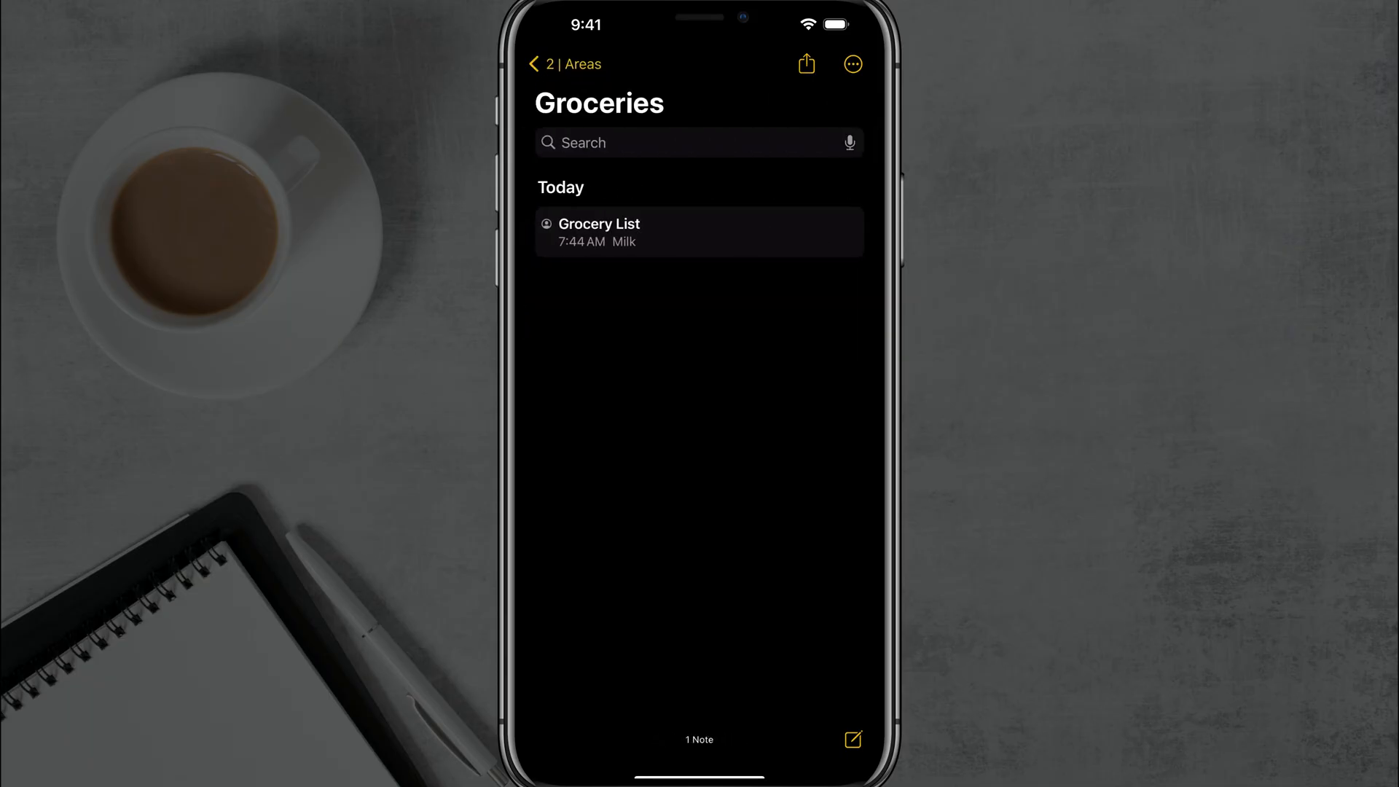
- Open the Grocery List checklist note and bring up its share sheet
click(698, 232)
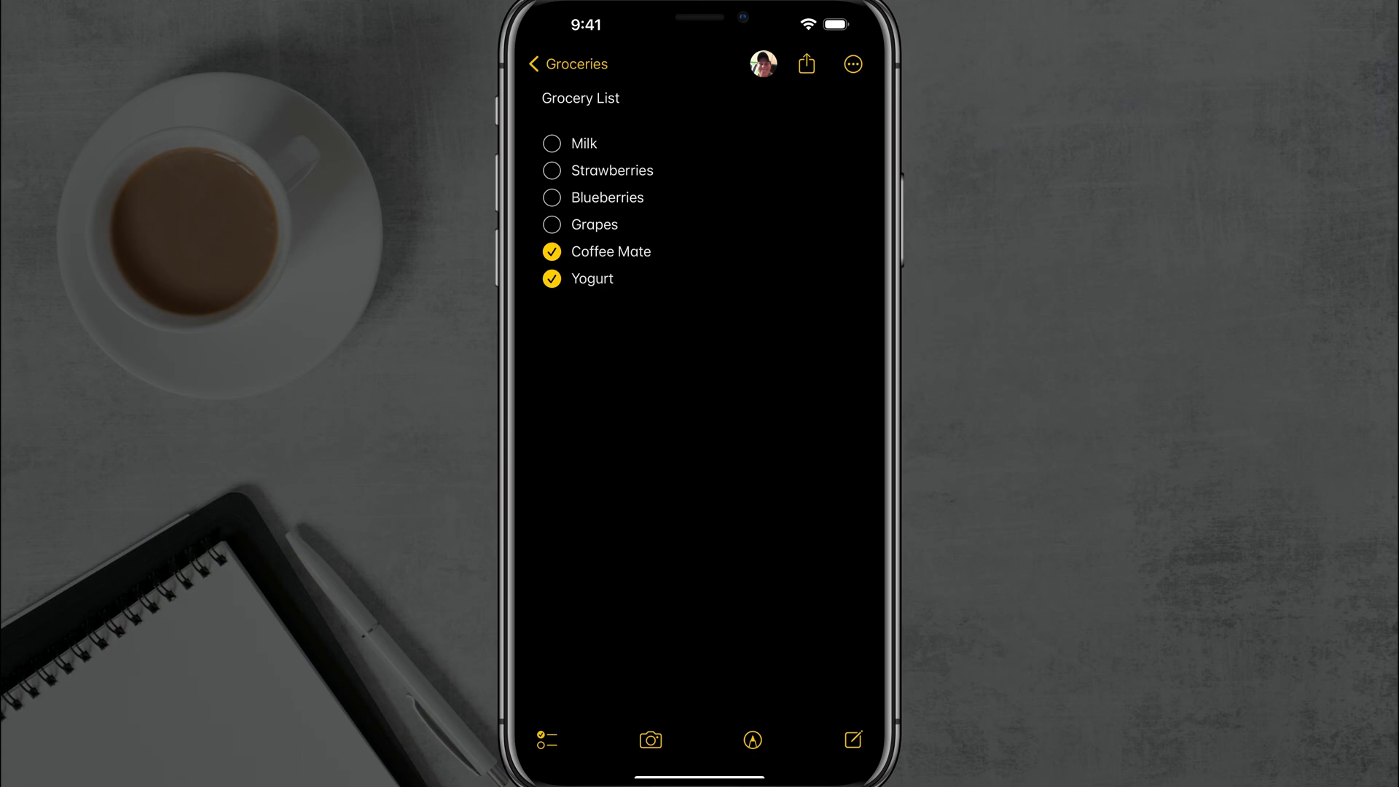
click(804, 63)
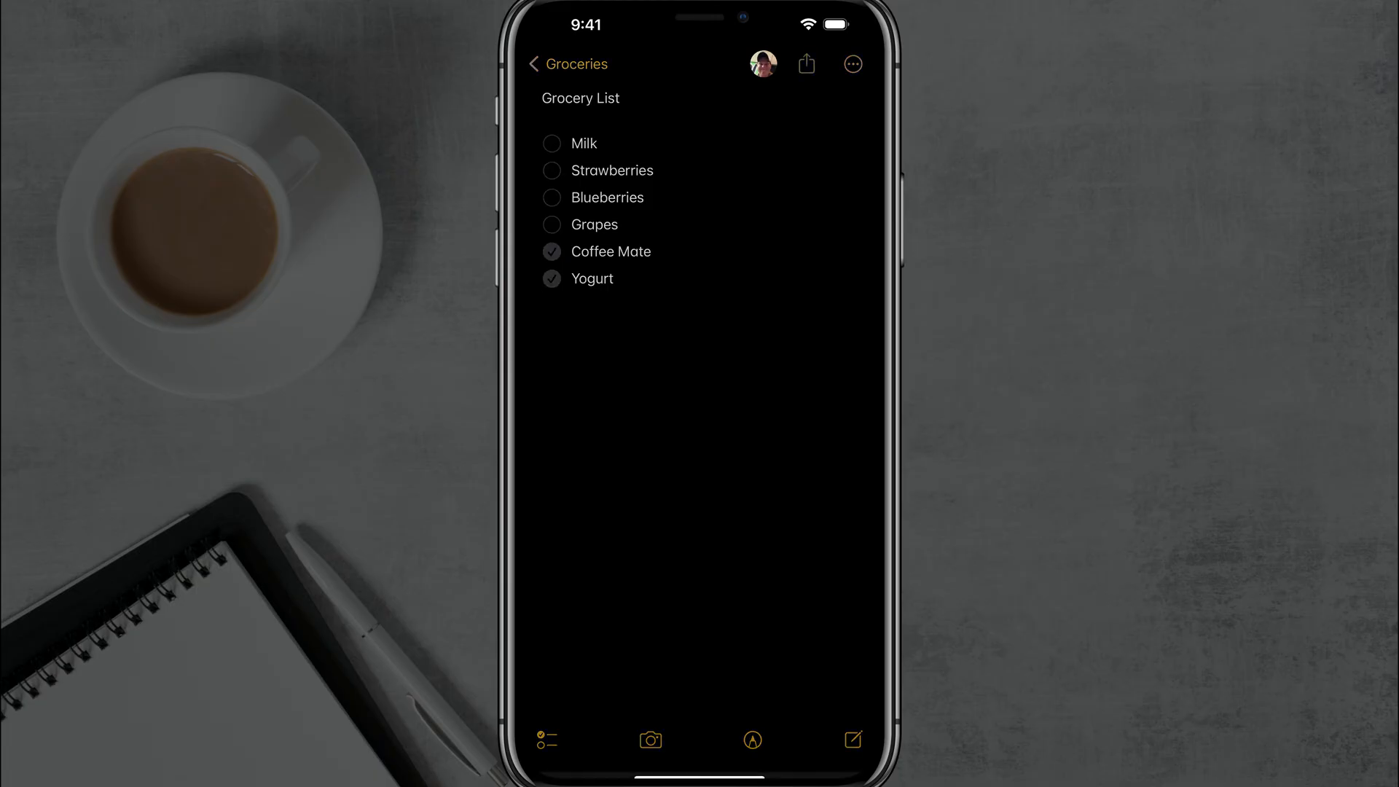
- Keep the share mode on Collaborate and invite a contact via their iMessage suggestion
click(804, 64)
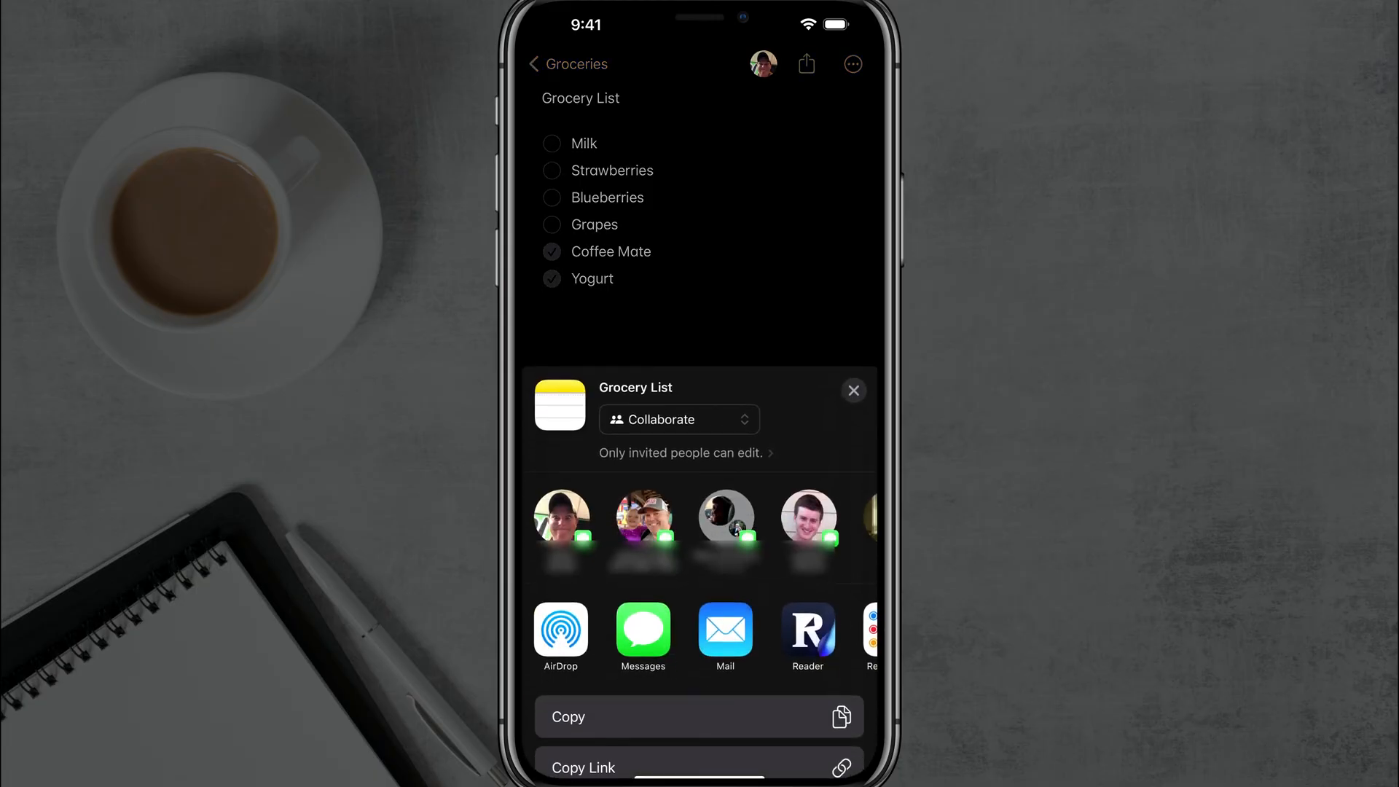
click(678, 419)
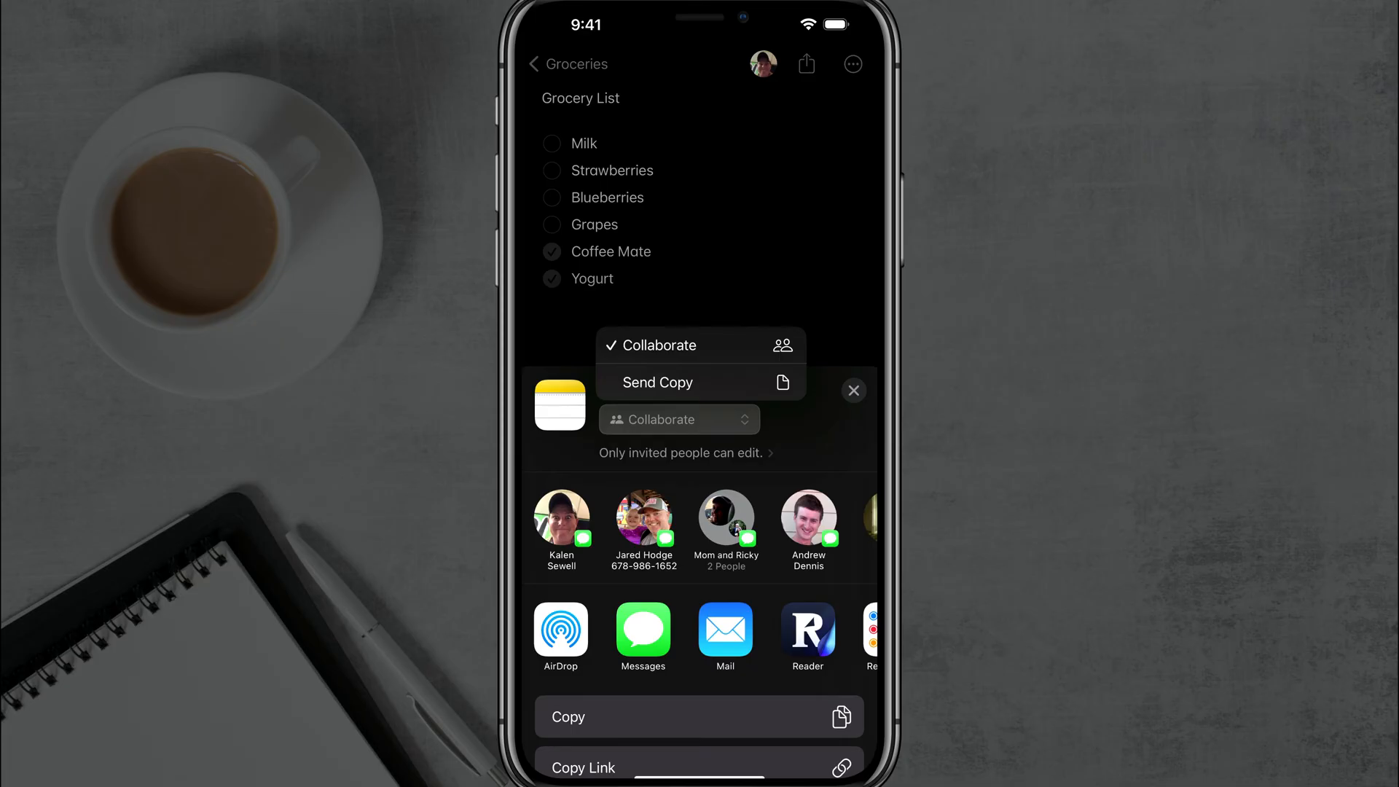
click(660, 346)
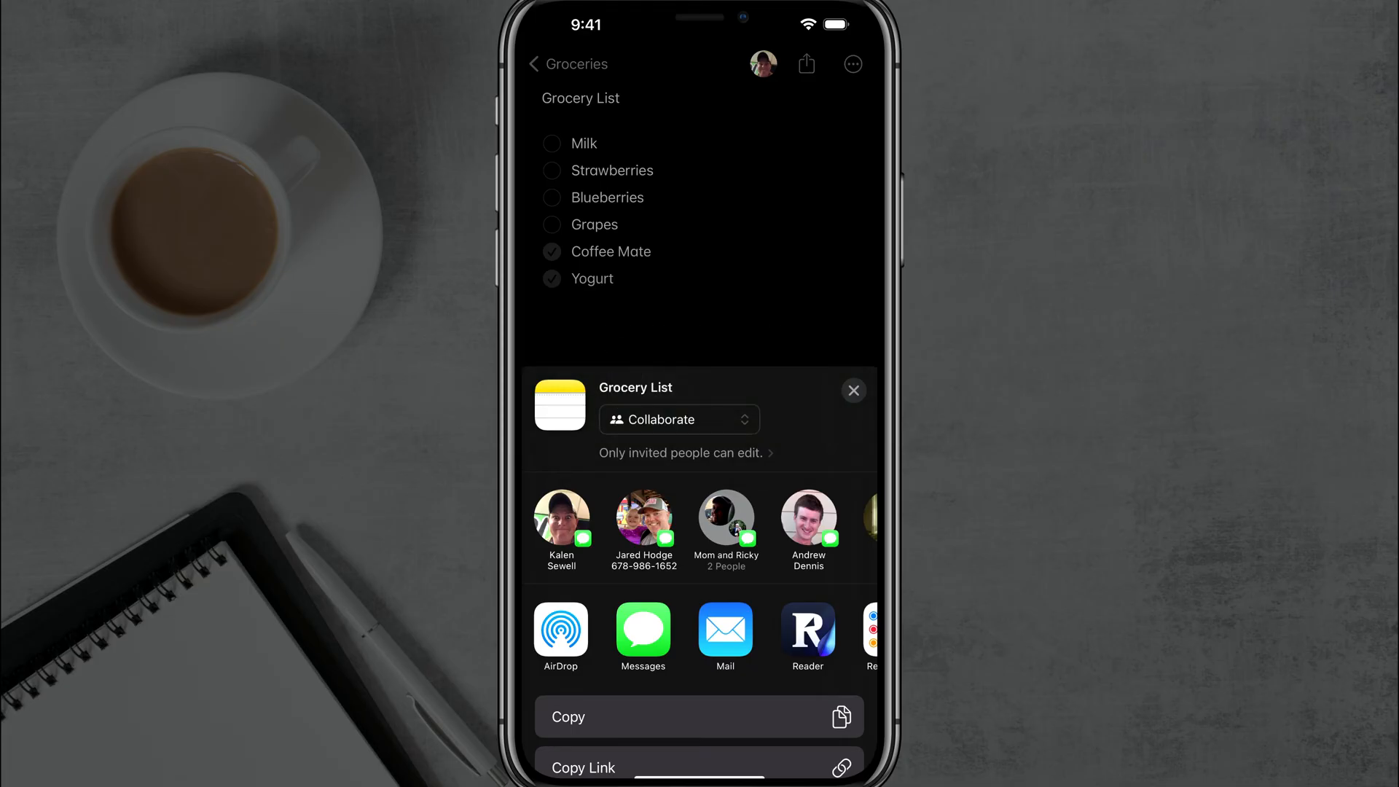
click(807, 521)
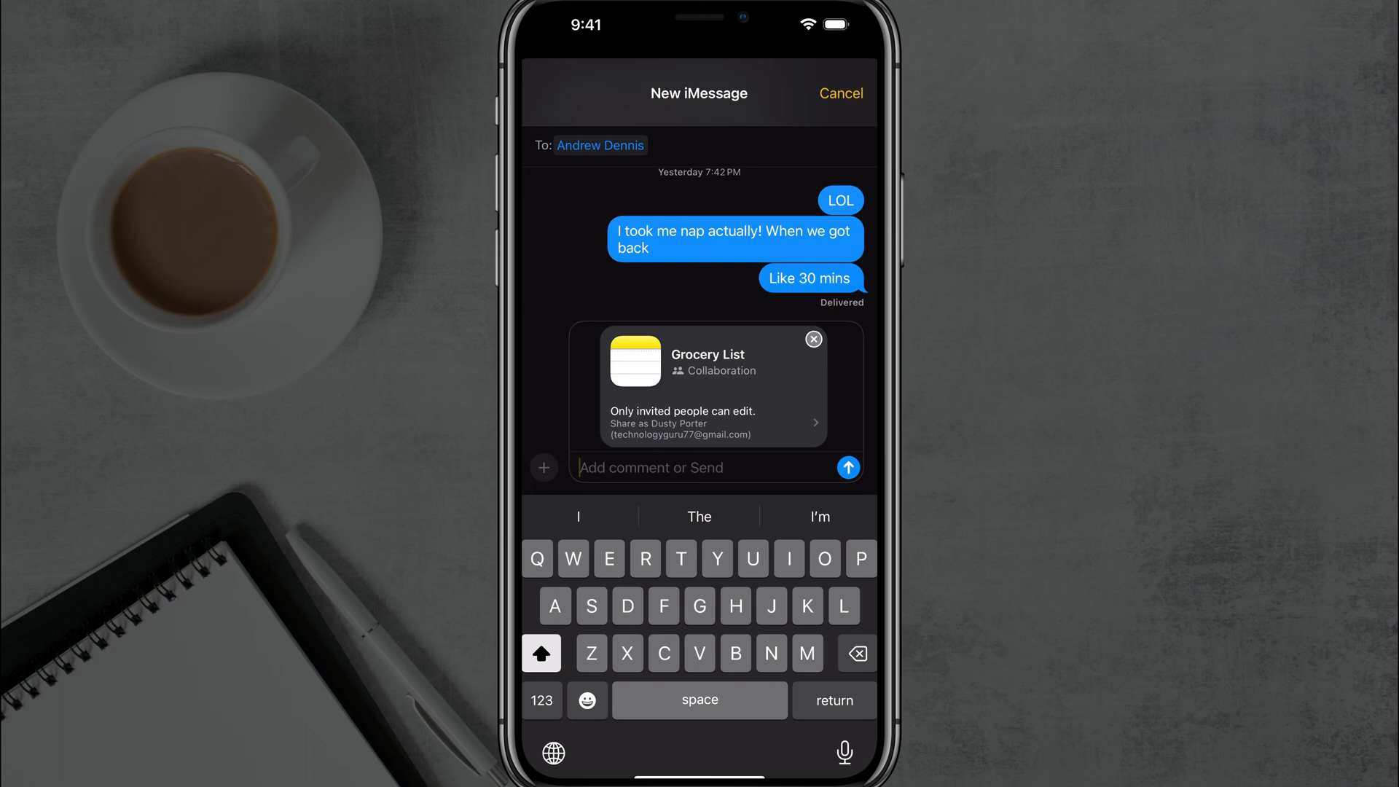
- Send the collaboration invite in Messages and return to the Grocery List note
click(848, 468)
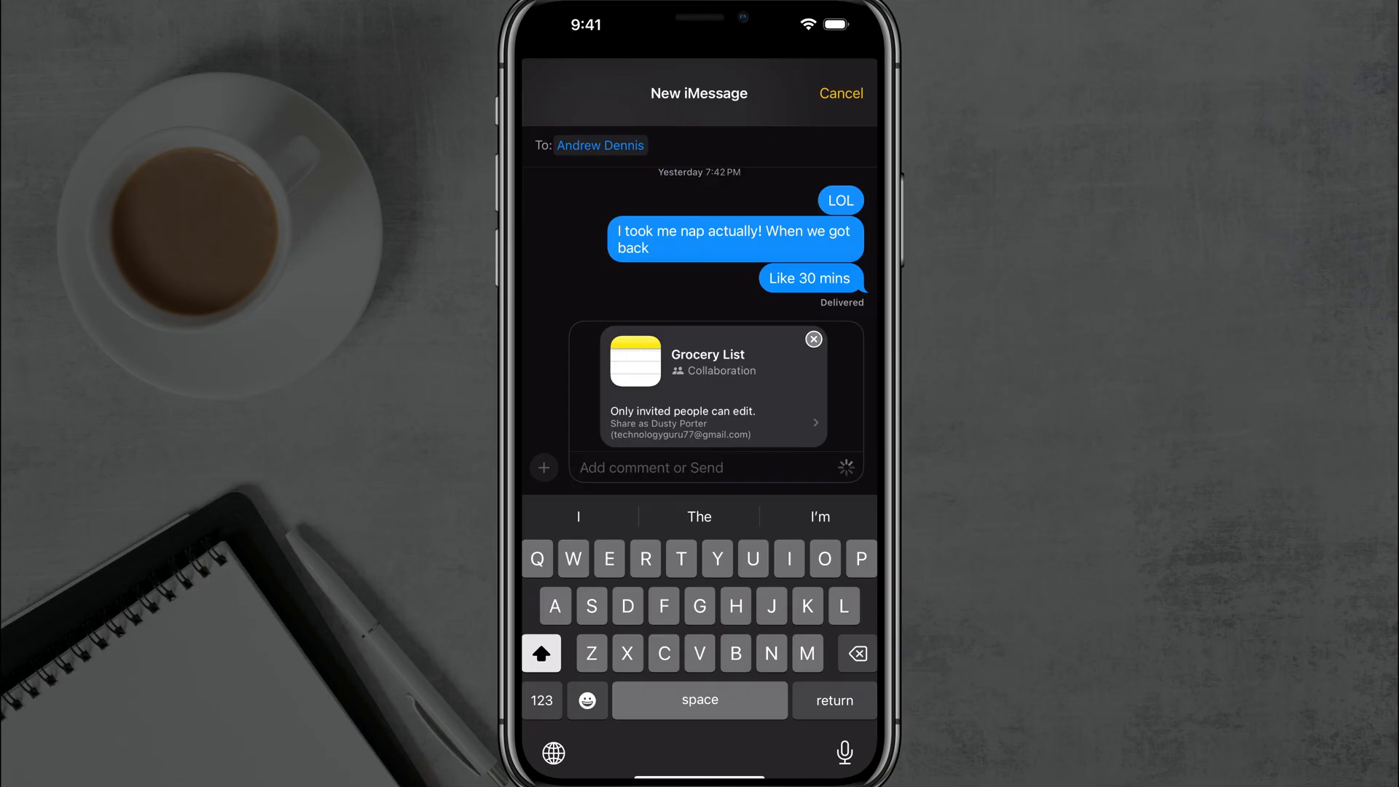
click(714, 385)
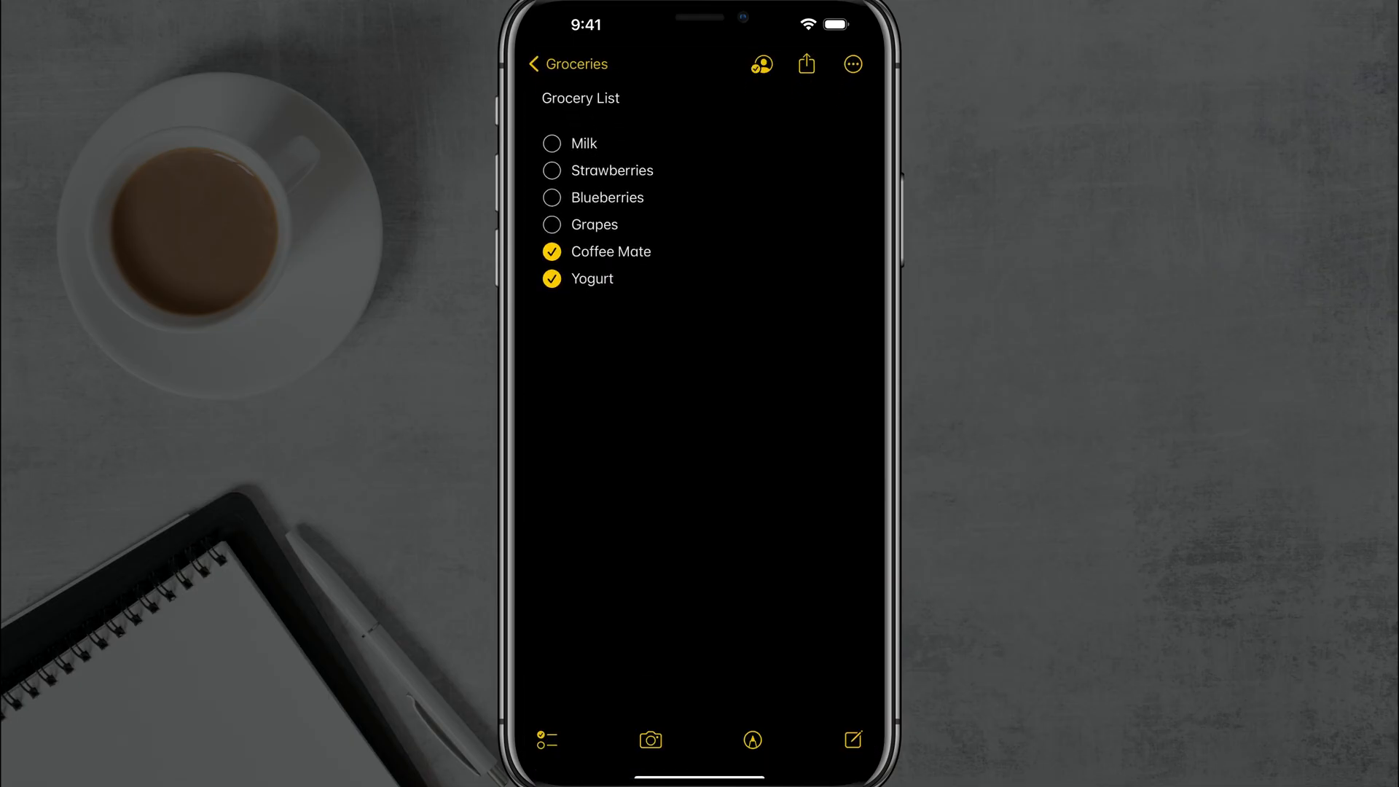
- Show the collaboration summary listing the two people the note is shared with
click(761, 63)
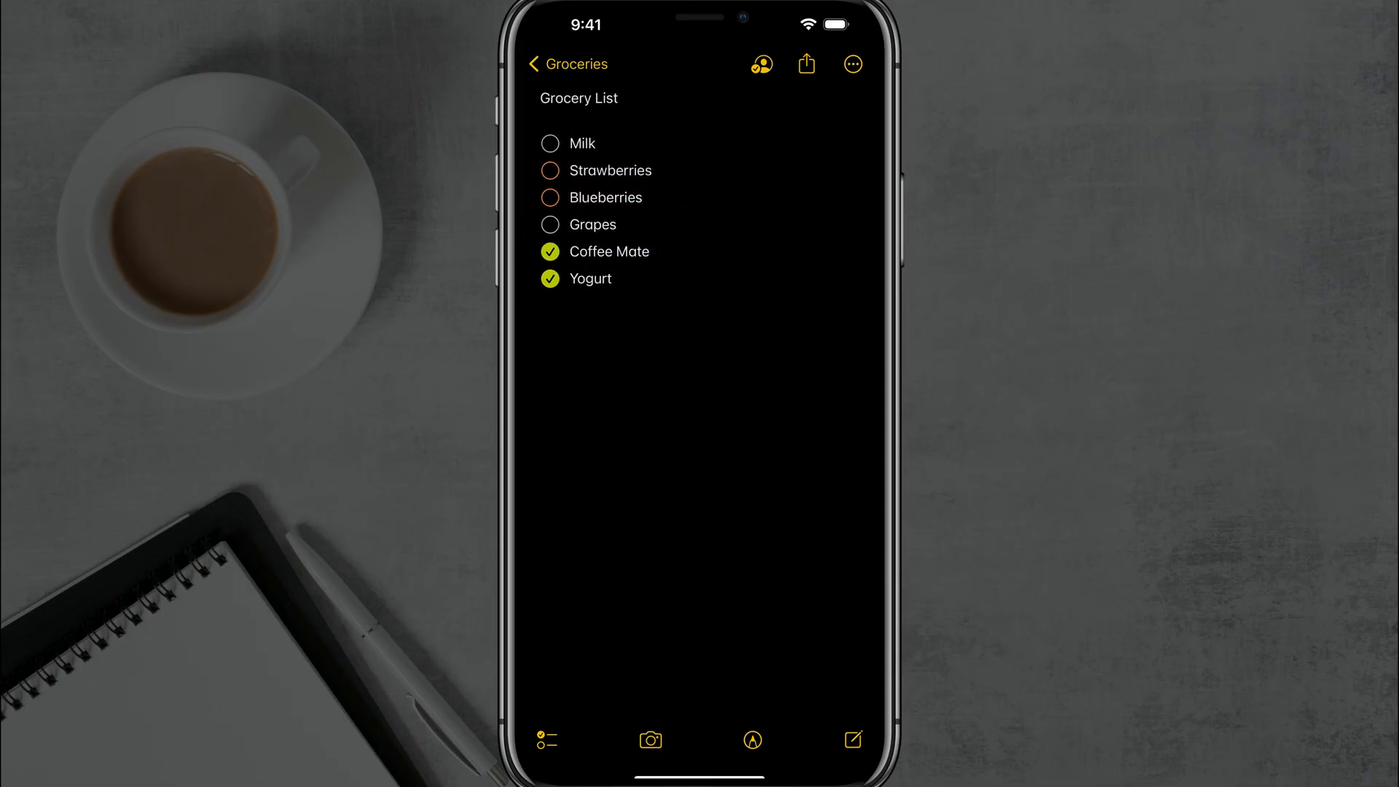
click(761, 64)
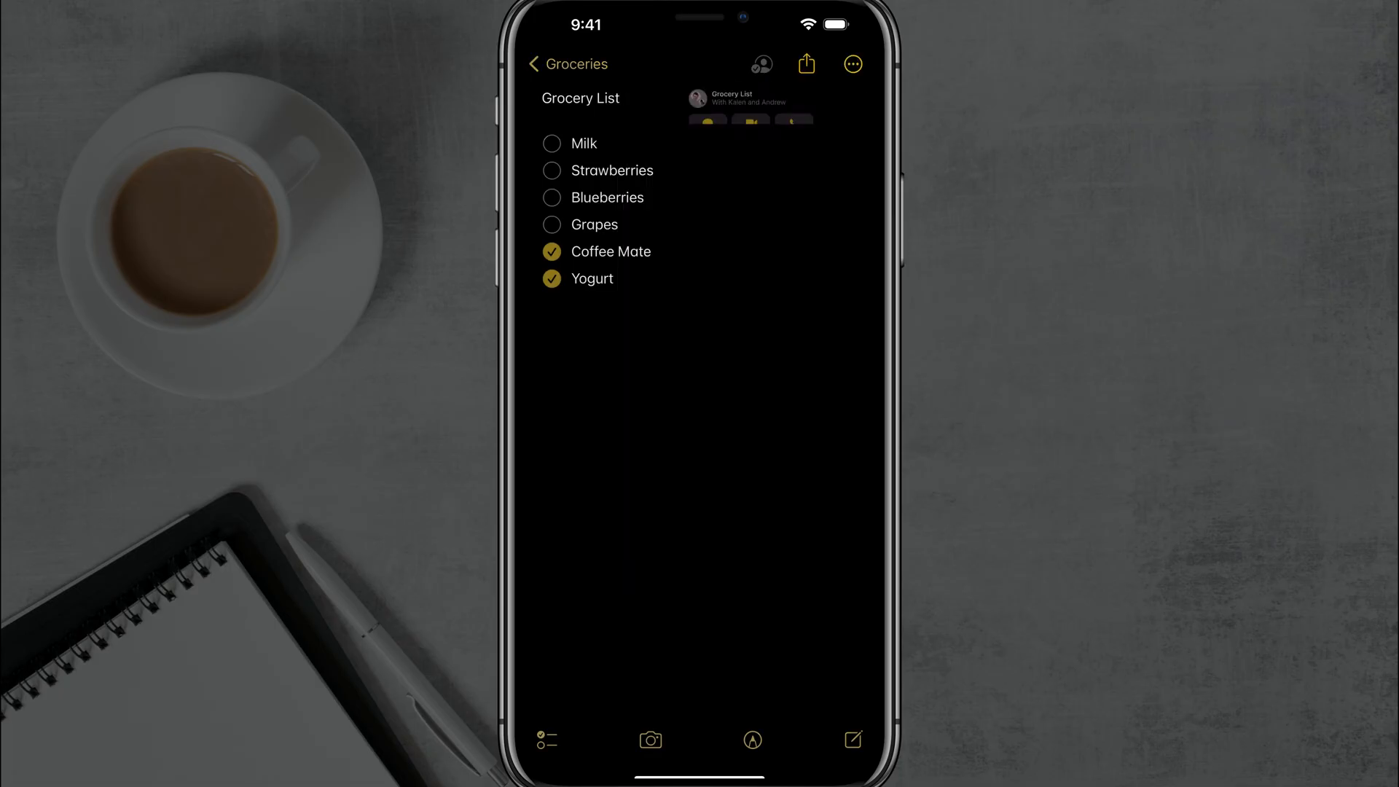
- Review participants under Manage Shared Note, then go to the Shared folder's Grocery List
click(761, 63)
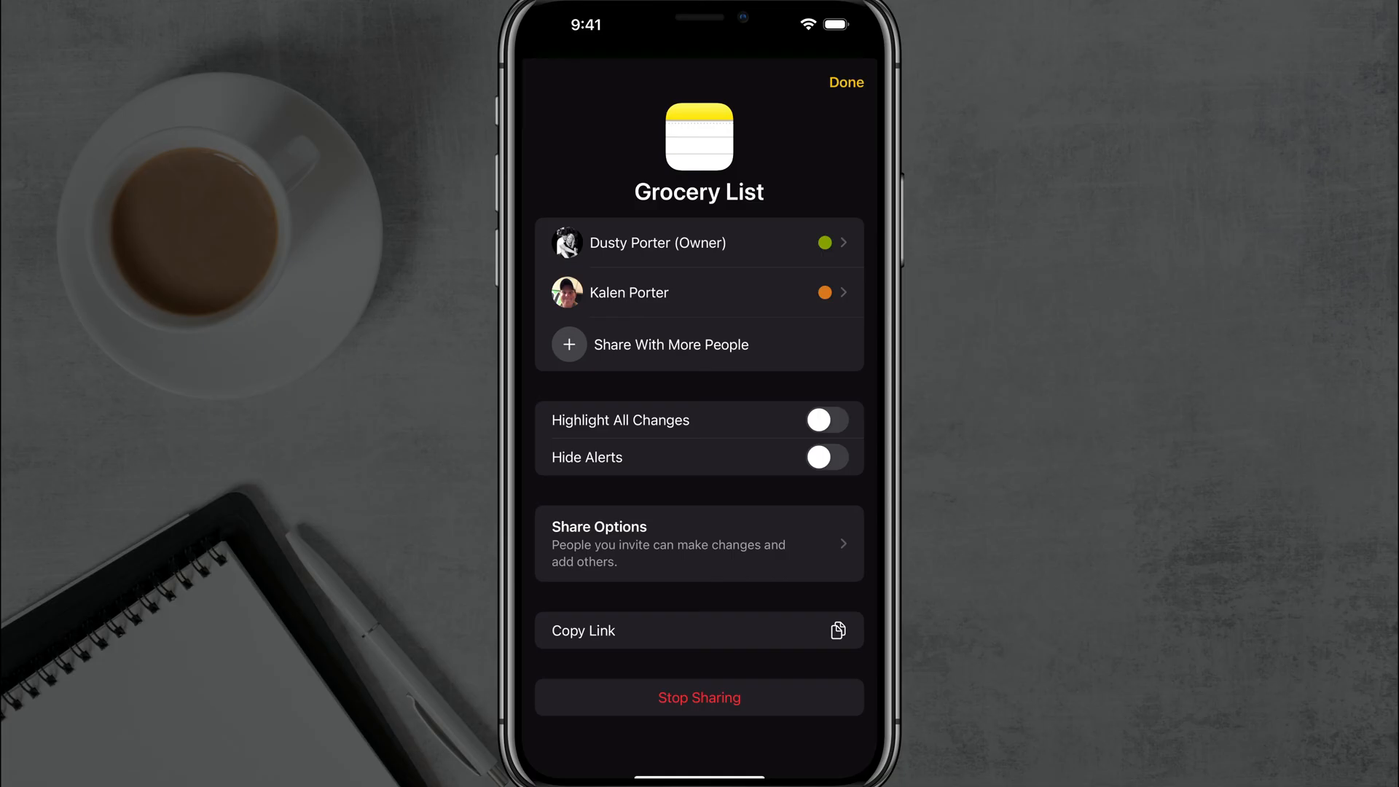
click(845, 82)
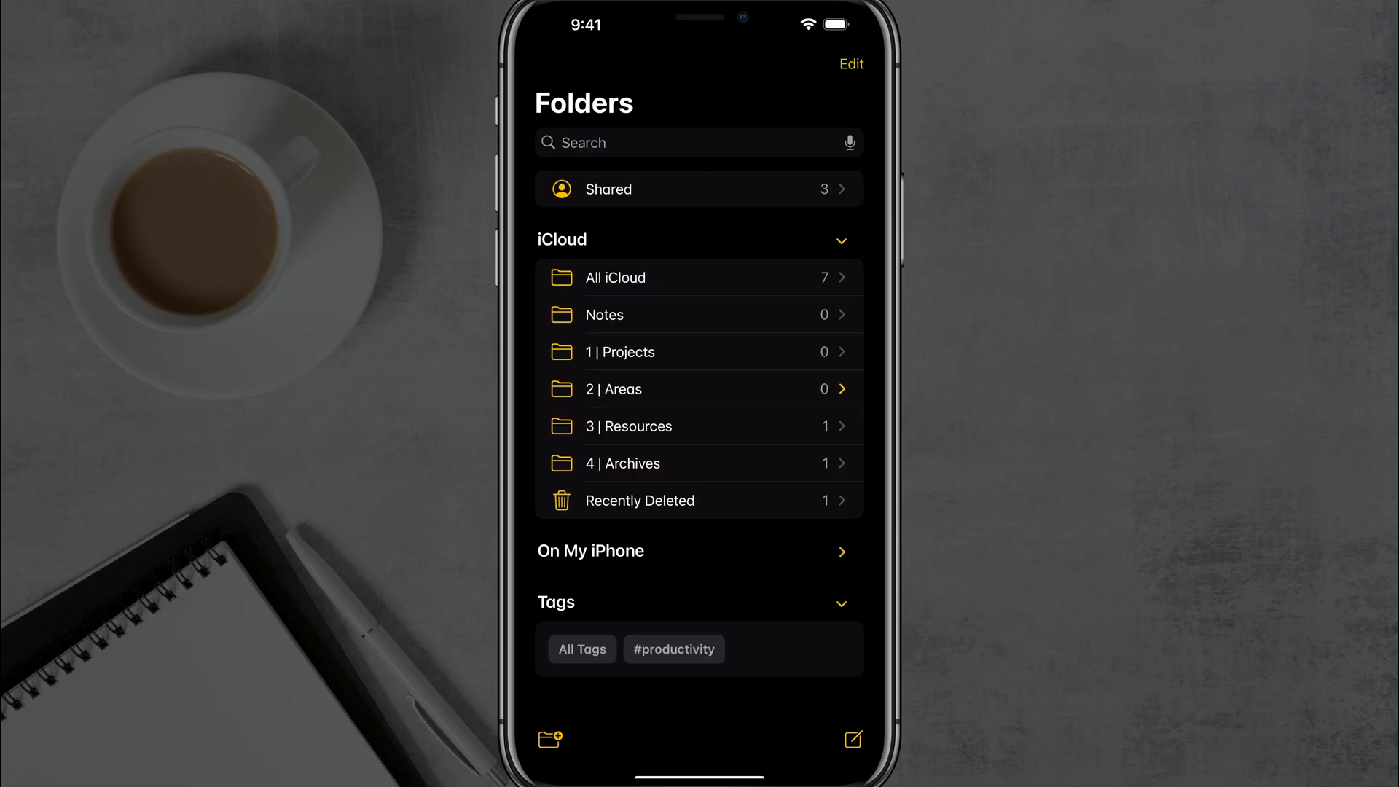
click(698, 187)
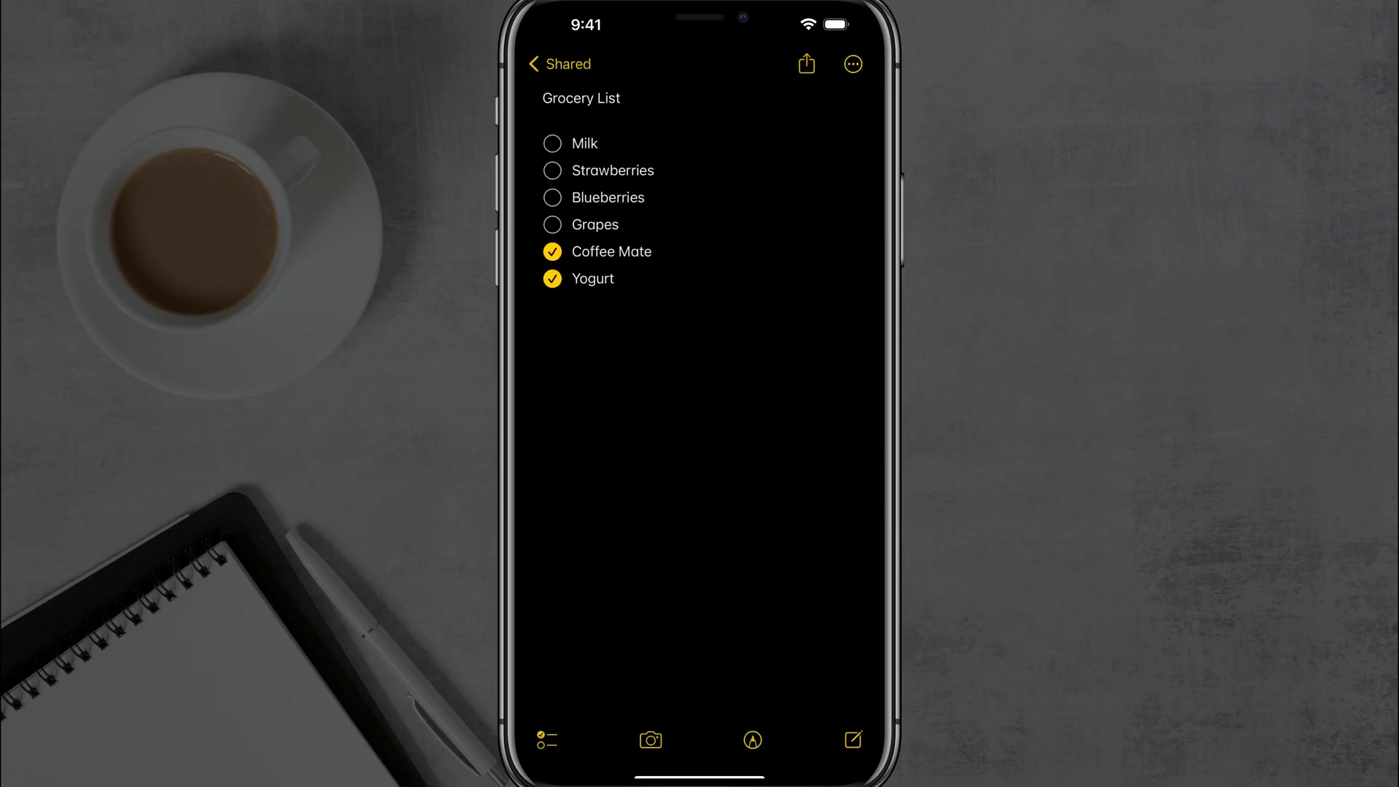